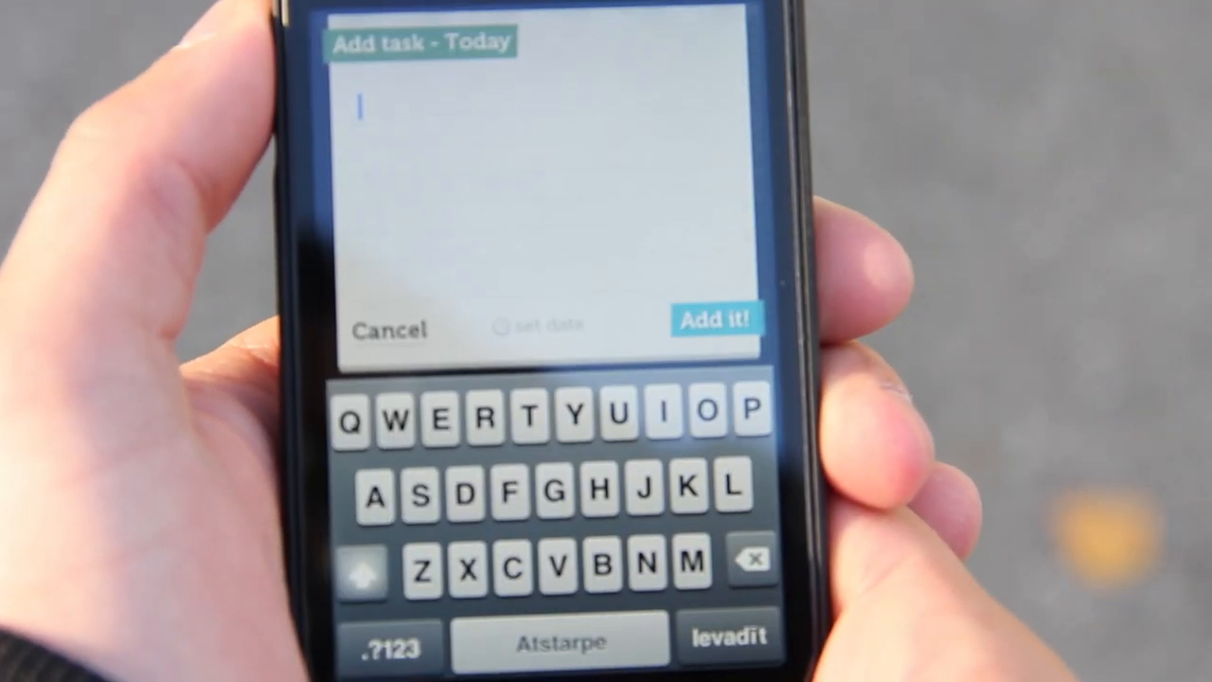
Type 'Hi' as the new Today task's text
text(Hi)
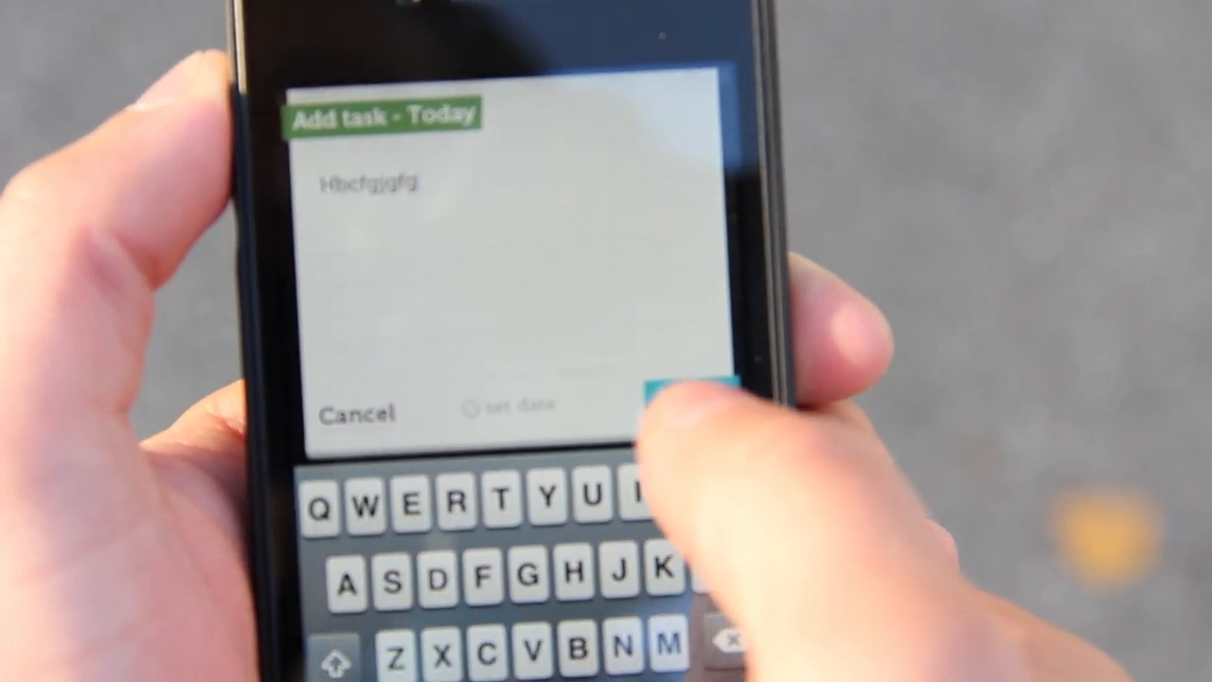
Save the 'Hi' task to Today, then add a second Today task
click(691, 393)
text(Fugdf)
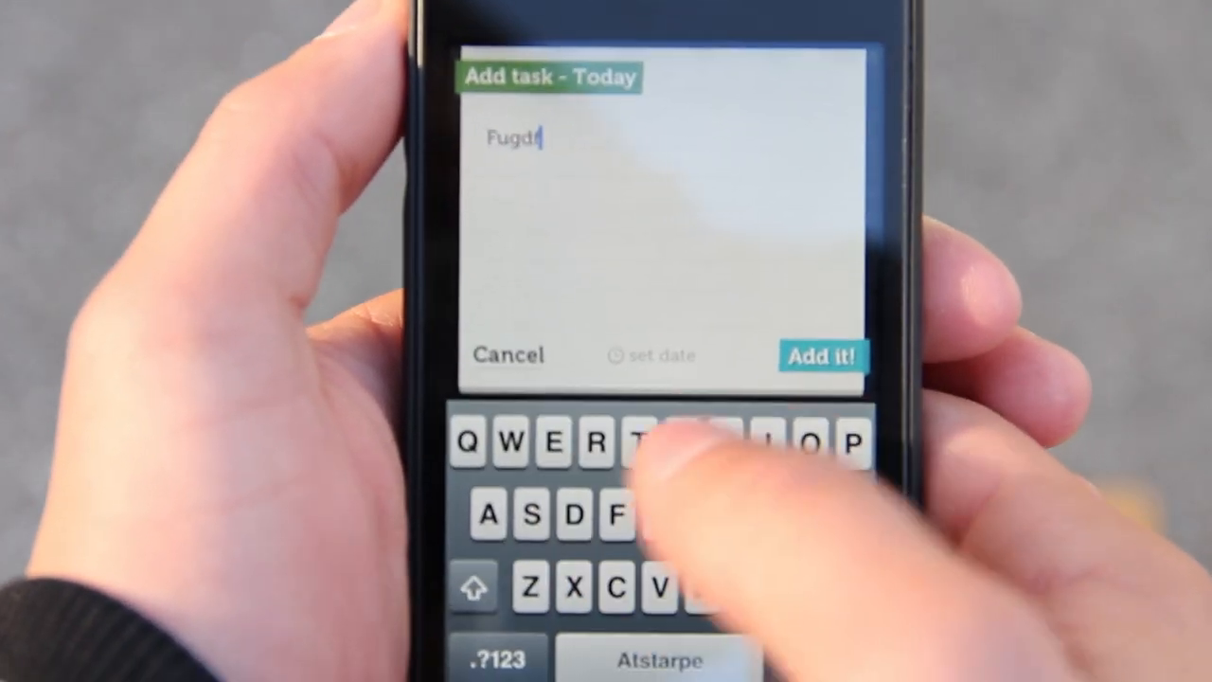
click(650, 356)
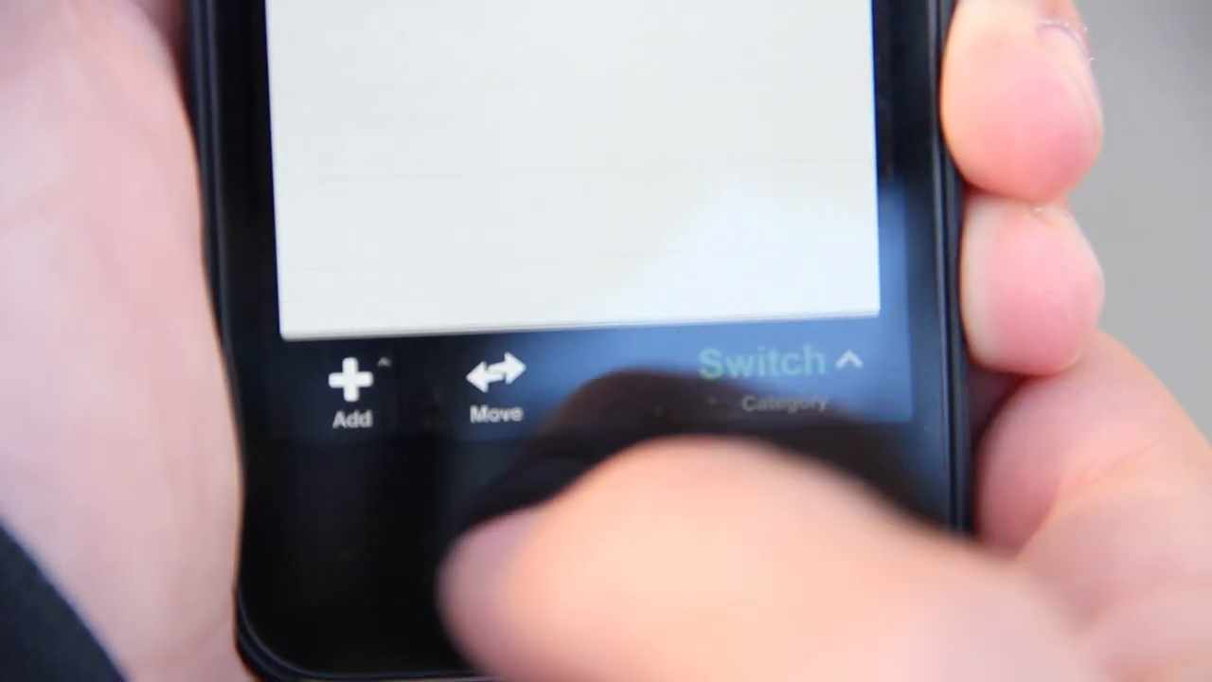
Expand the category switcher listing Today, After, Inbox and Notes
click(767, 369)
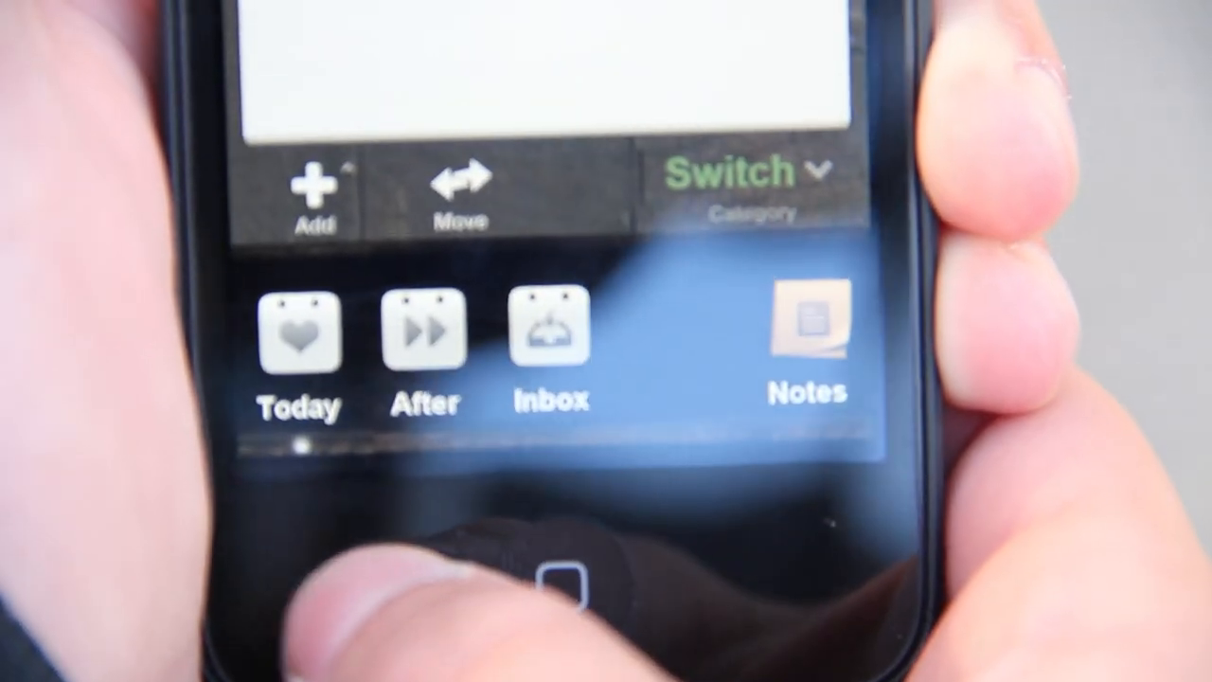